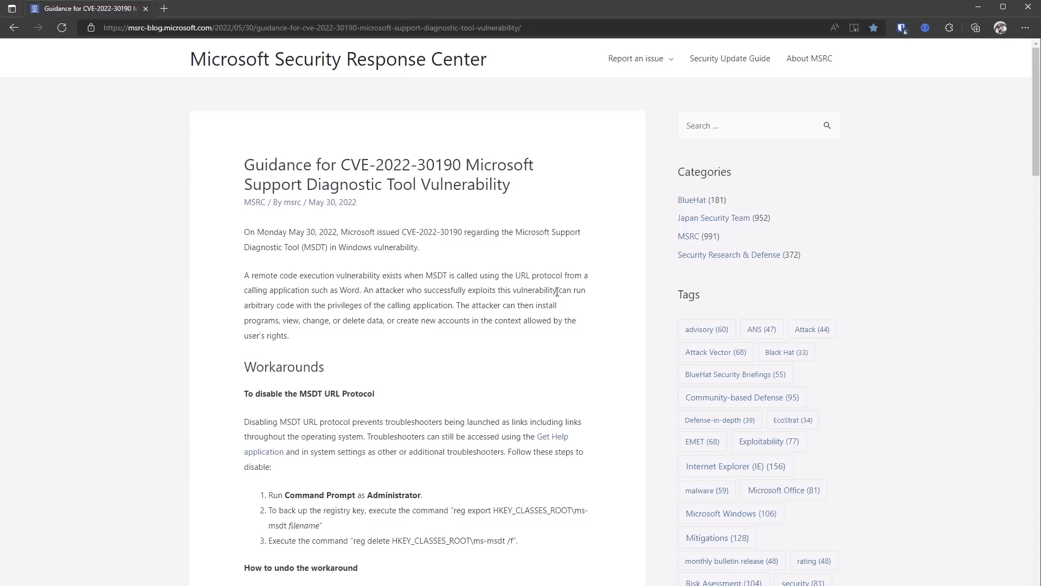
Highlight the MSDT-disabling paragraph, type 'python' at the prompt, and open the Shared folder.
drag(281, 420, 391, 437)
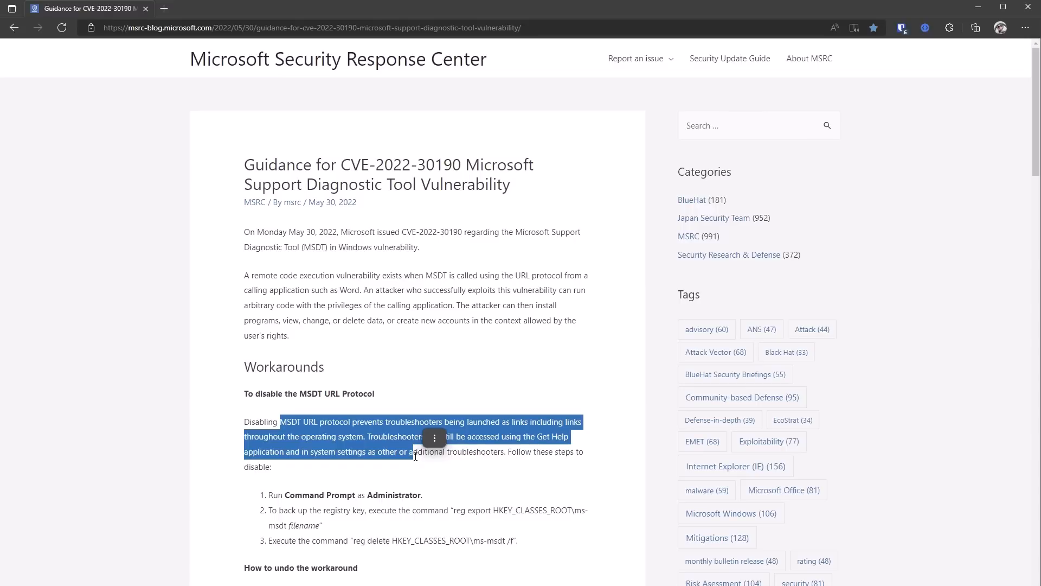
click(414, 460)
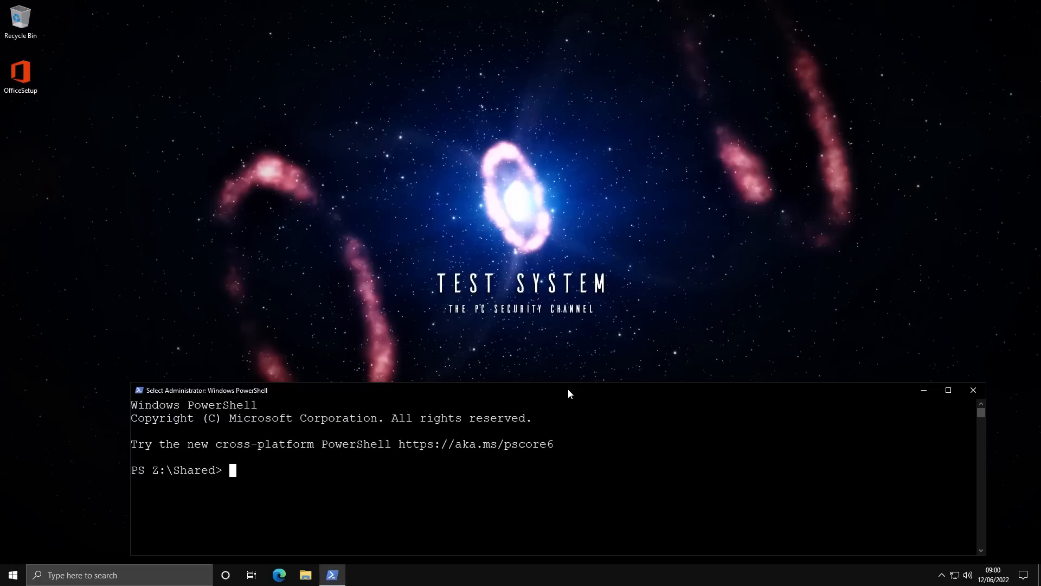
text(python)
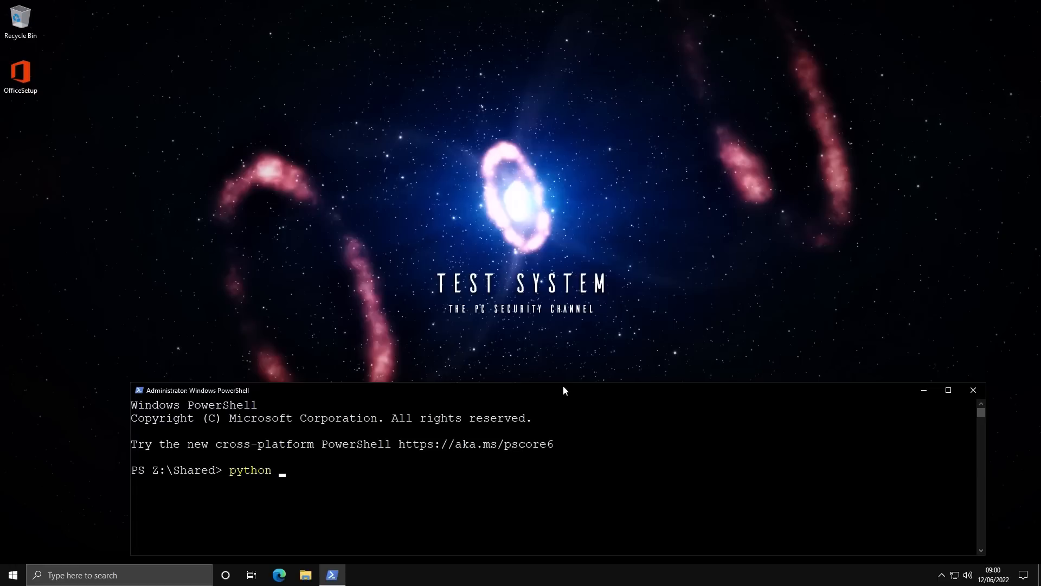
click(305, 574)
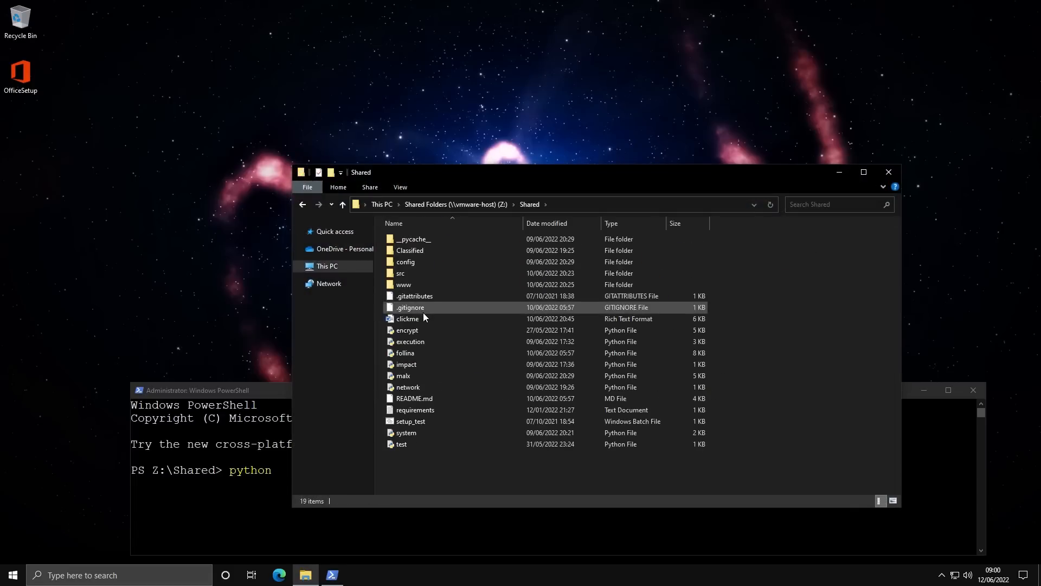
Open README.md in Notepad and select the 'Execute a local binary' example command.
double_click(414, 399)
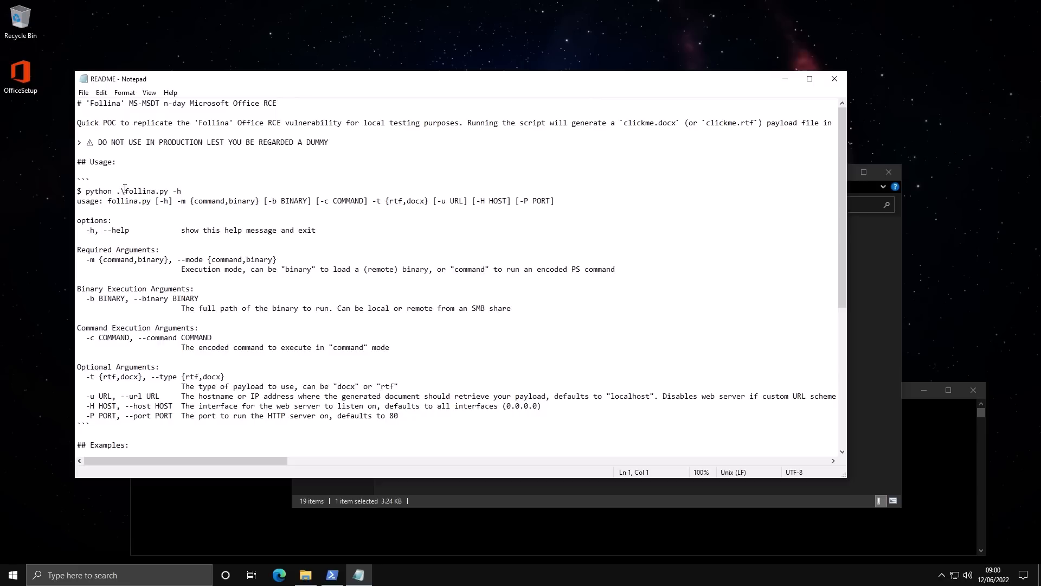
double_click(145, 190)
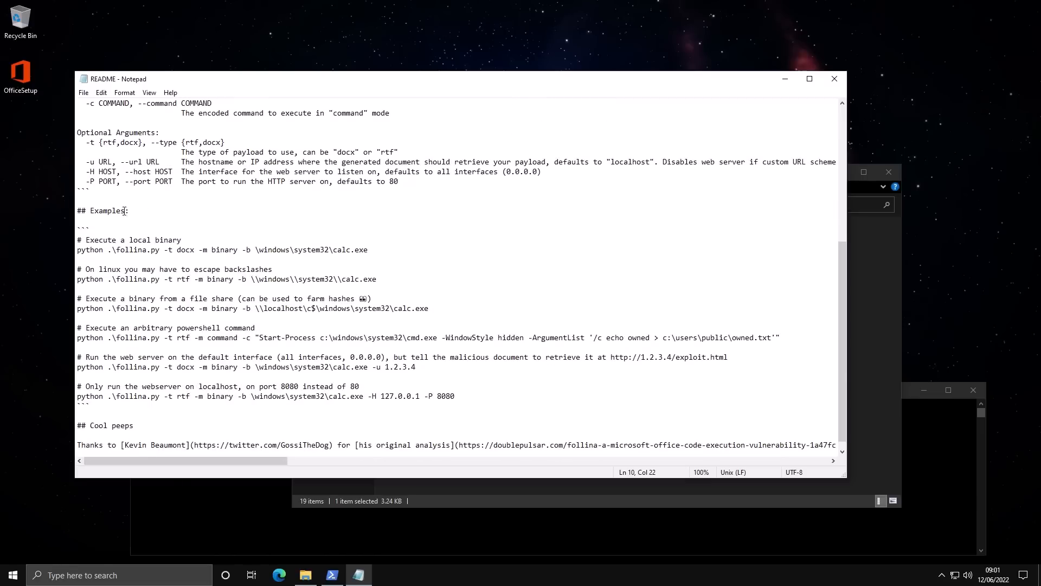
drag(116, 250, 368, 250)
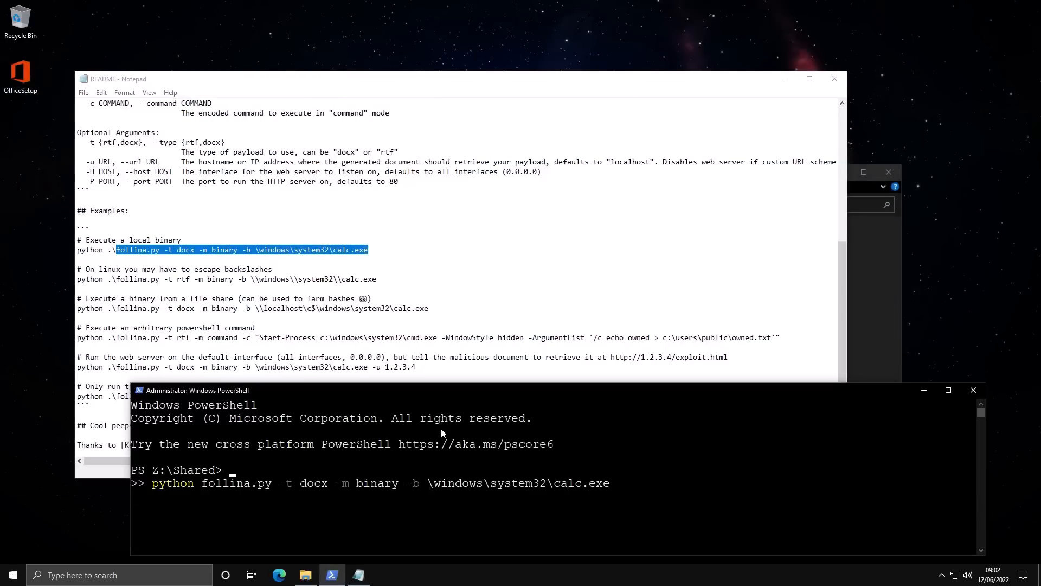
Run the pasted Follina command and dismiss the Windows Defender Firewall alert for Python.
key(enter)
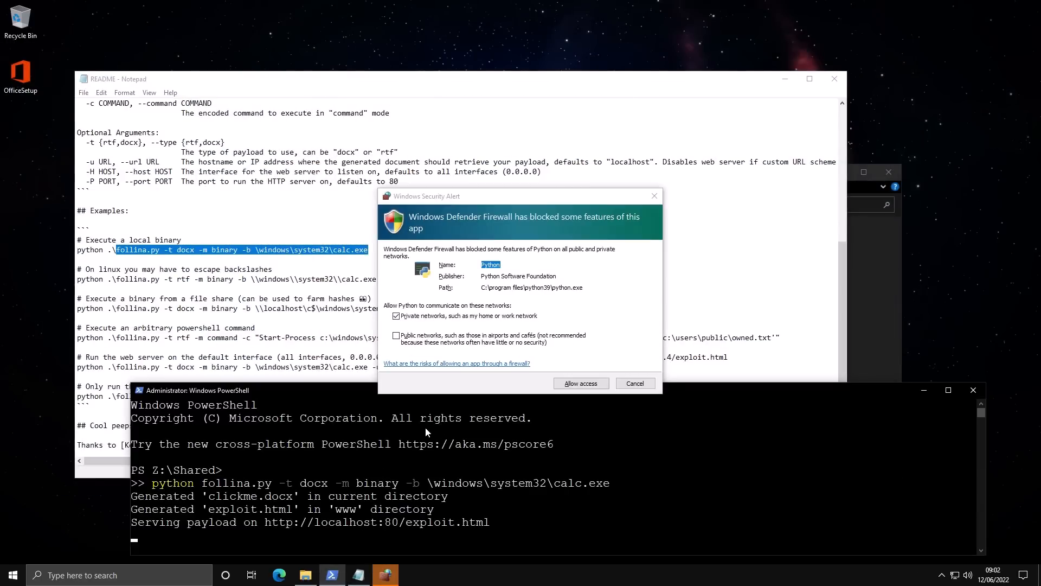
click(633, 384)
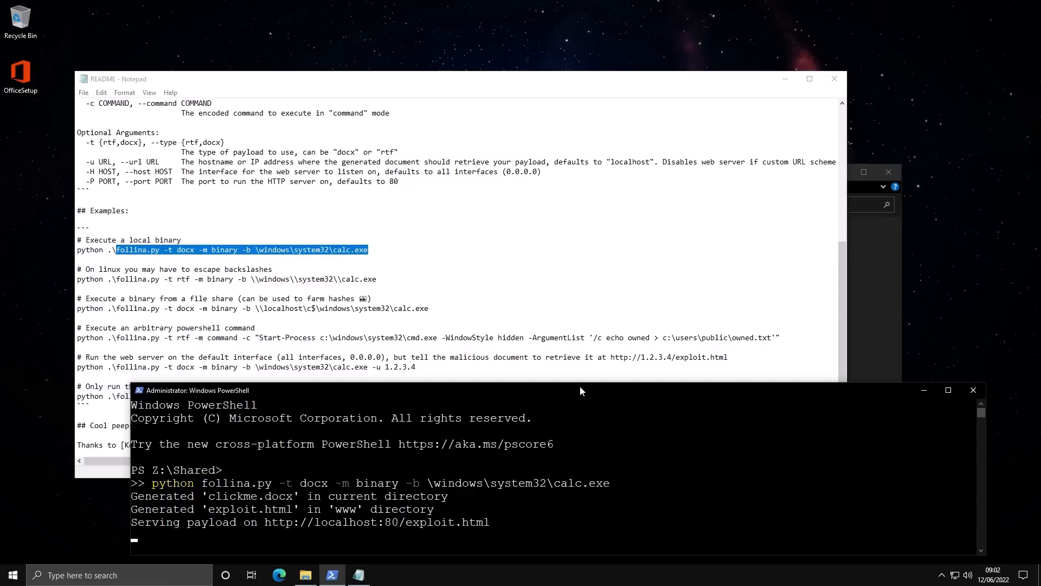
mouse_move(314, 533)
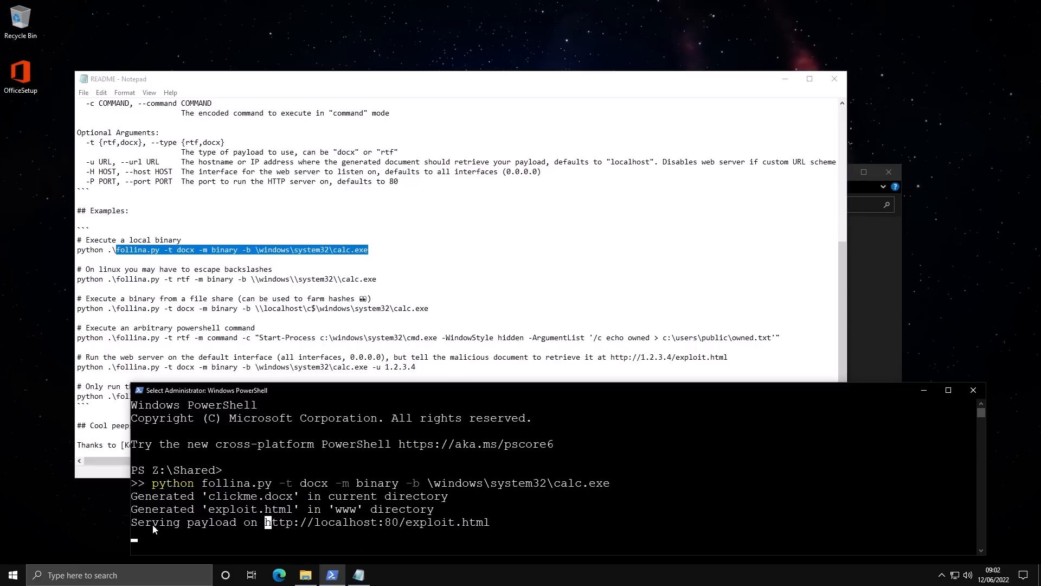
mouse_move(376, 542)
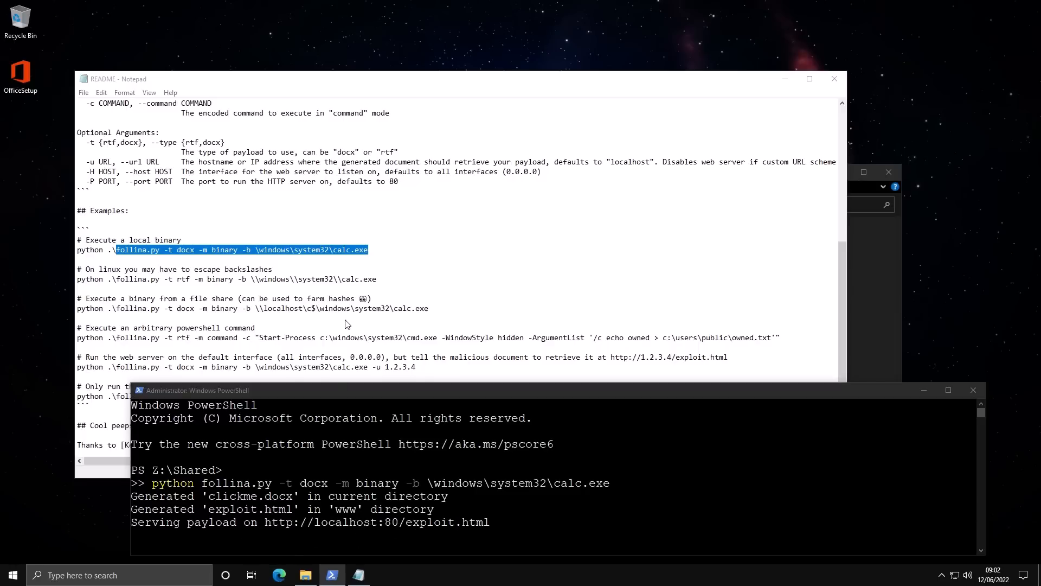
Load localhost/exploit.html in Edge and cancel the Diagnostics Troubleshooting Wizard prompt.
click(279, 575)
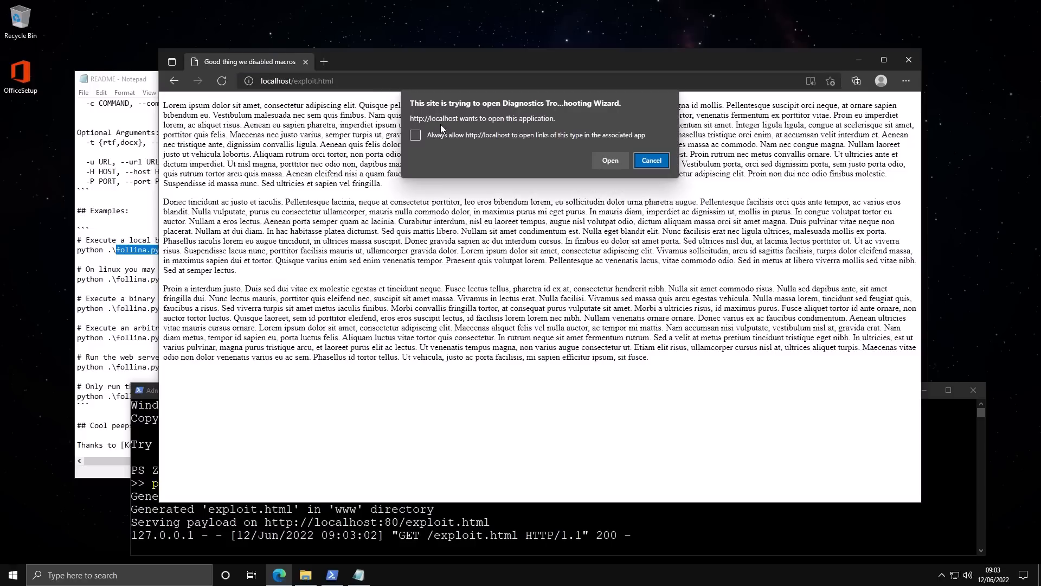
mouse_move(432, 121)
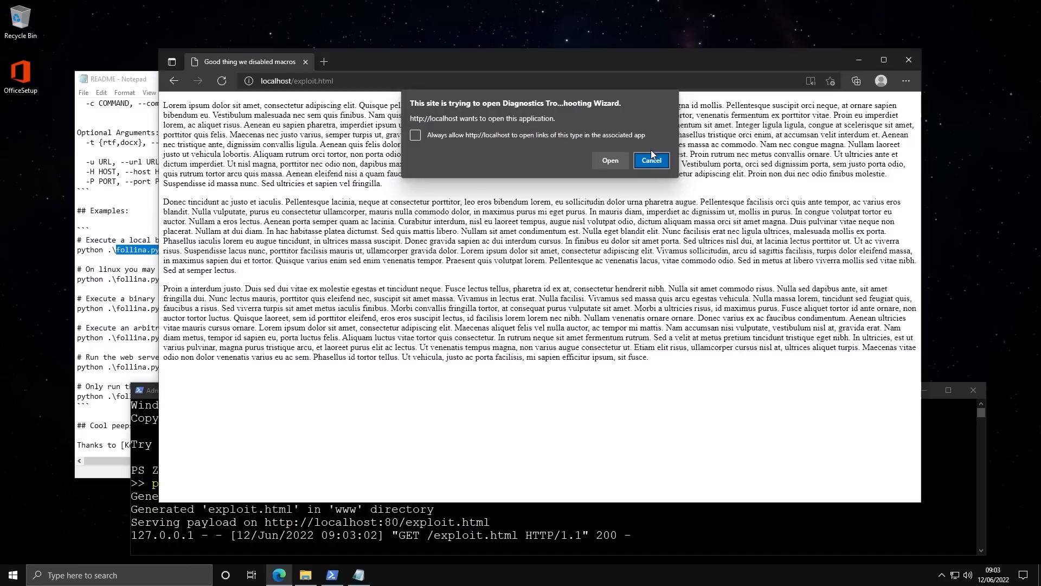
click(650, 160)
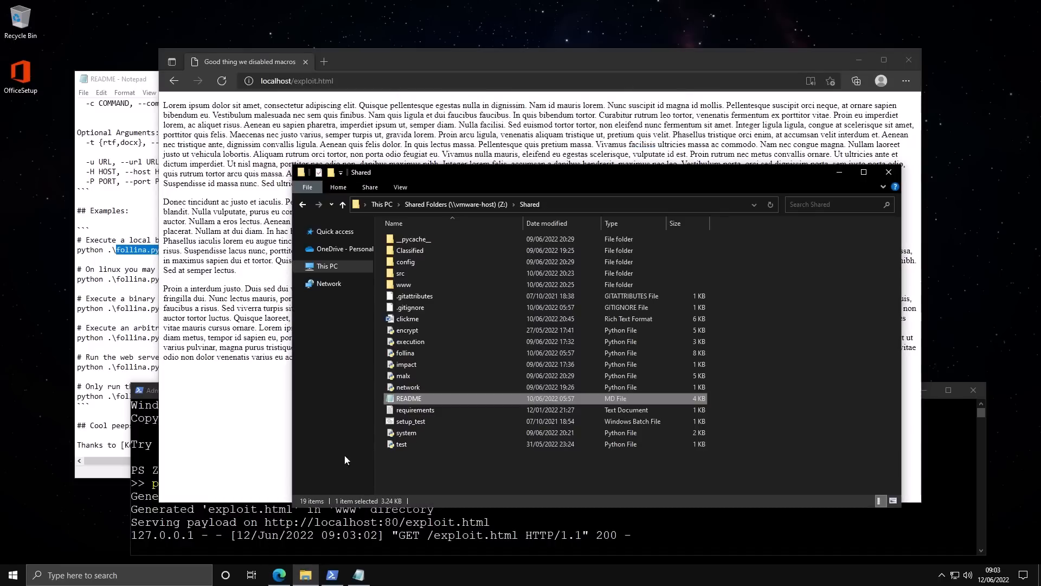
Open clickme.docx from the Shared folder in Word, which launches Calculator.
click(407, 319)
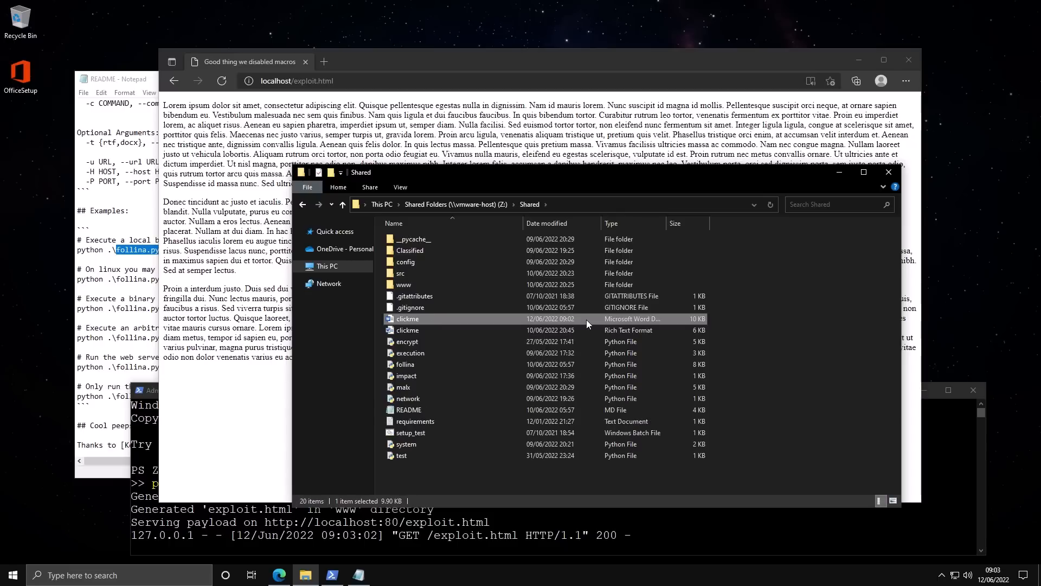
double_click(408, 319)
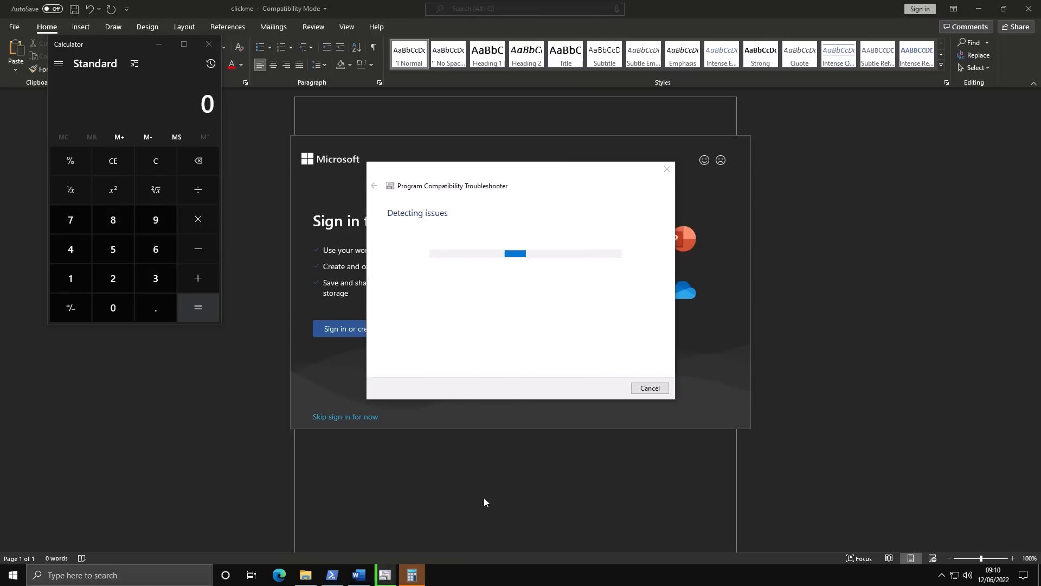
mouse_move(456, 298)
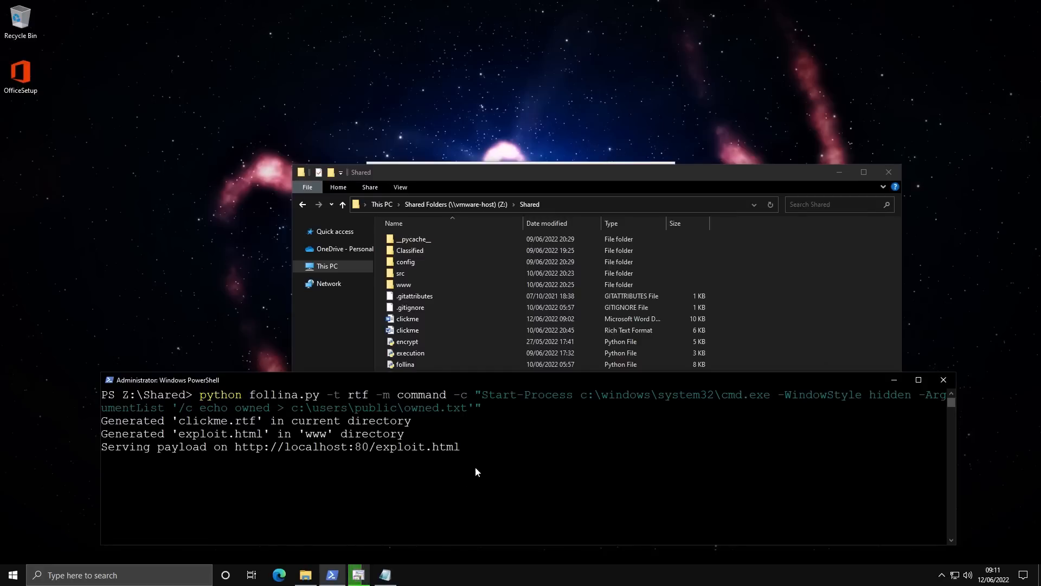
Open clickme.rtf, then view owned.txt from C:\Users\Public in Notepad.
click(410, 307)
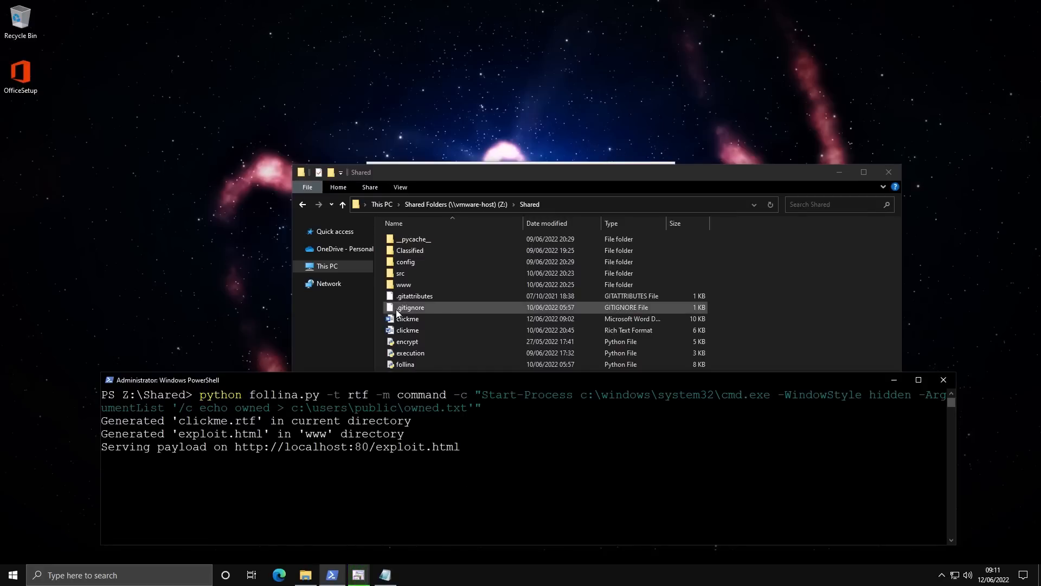
double_click(407, 330)
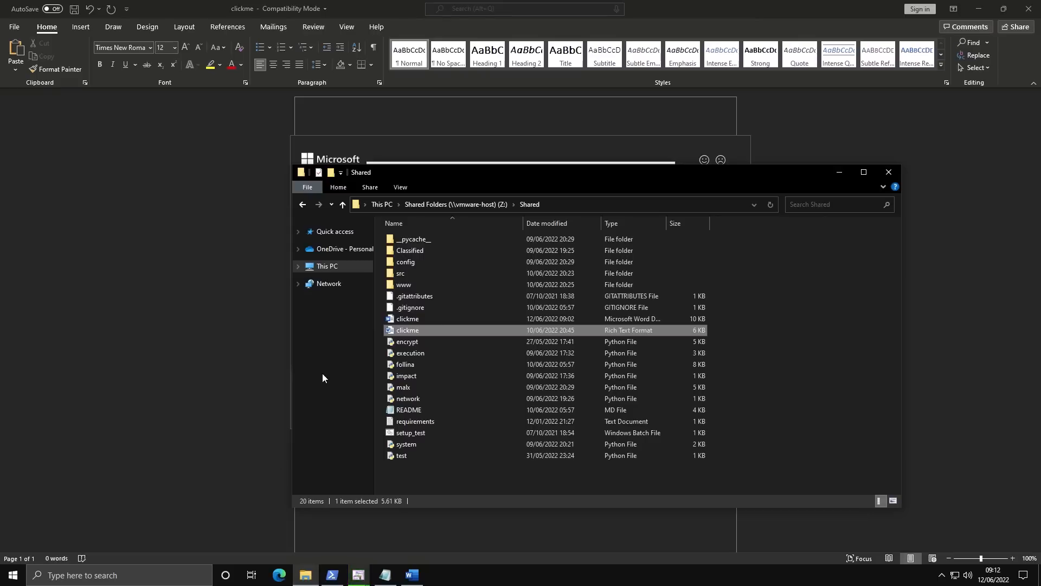
click(328, 267)
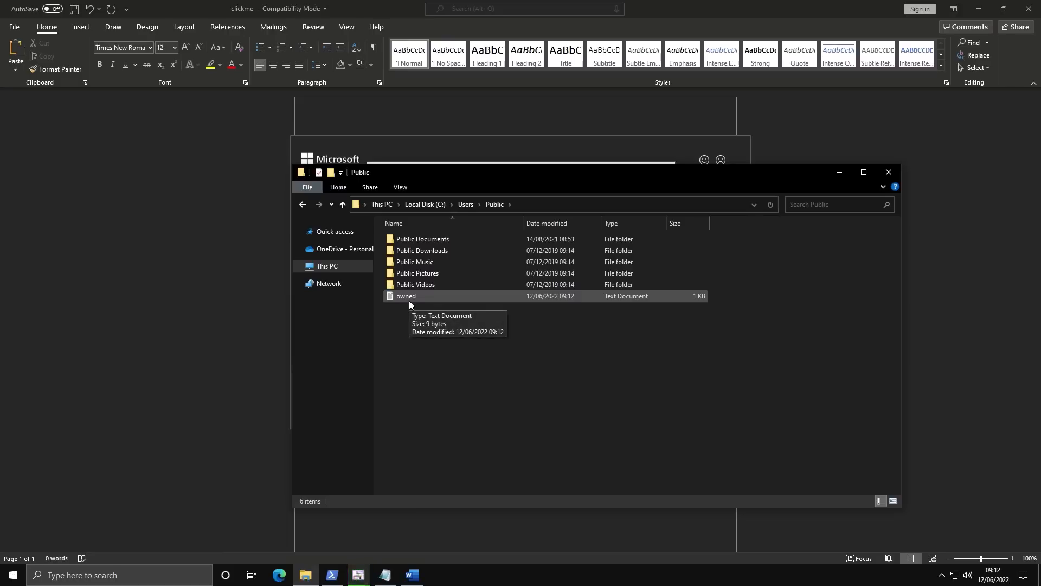
double_click(406, 296)
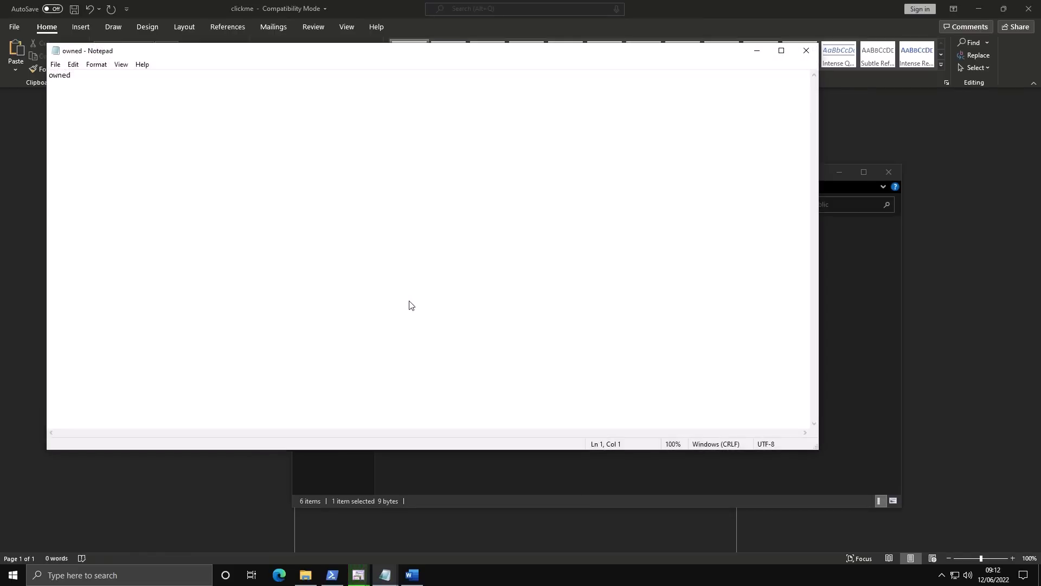
mouse_move(408, 306)
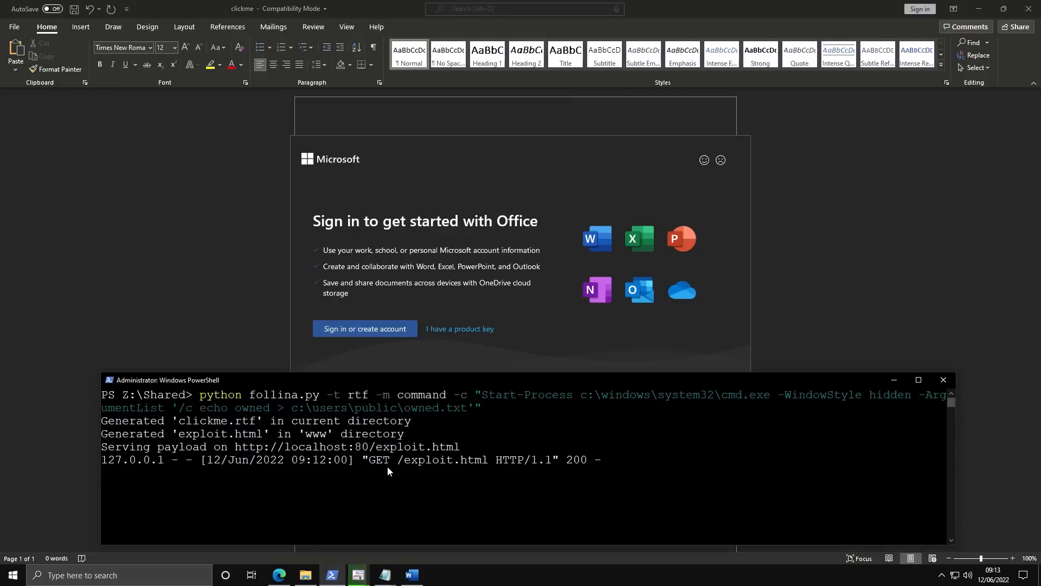
double_click(245, 447)
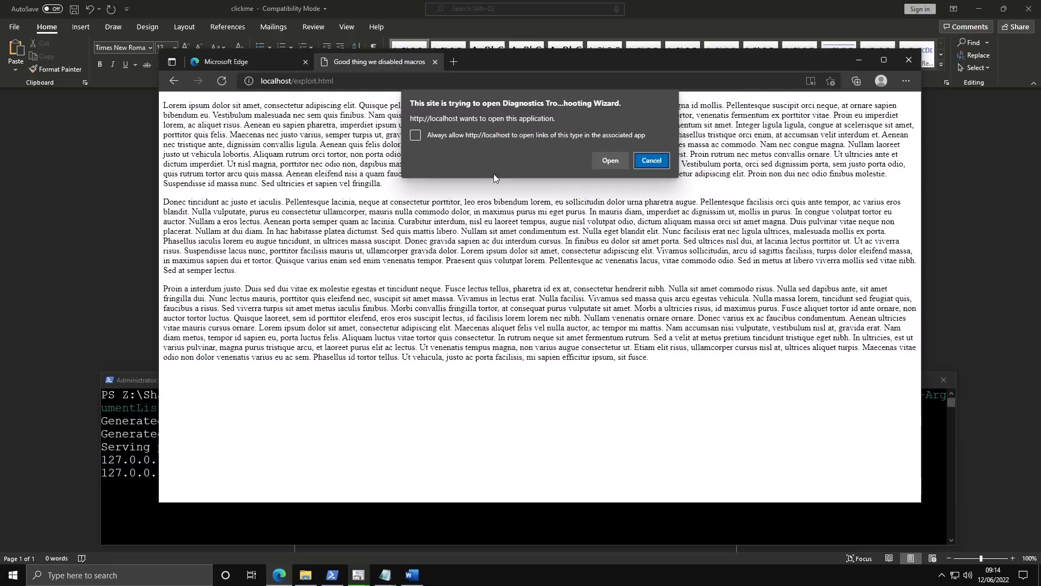
mouse_move(483, 150)
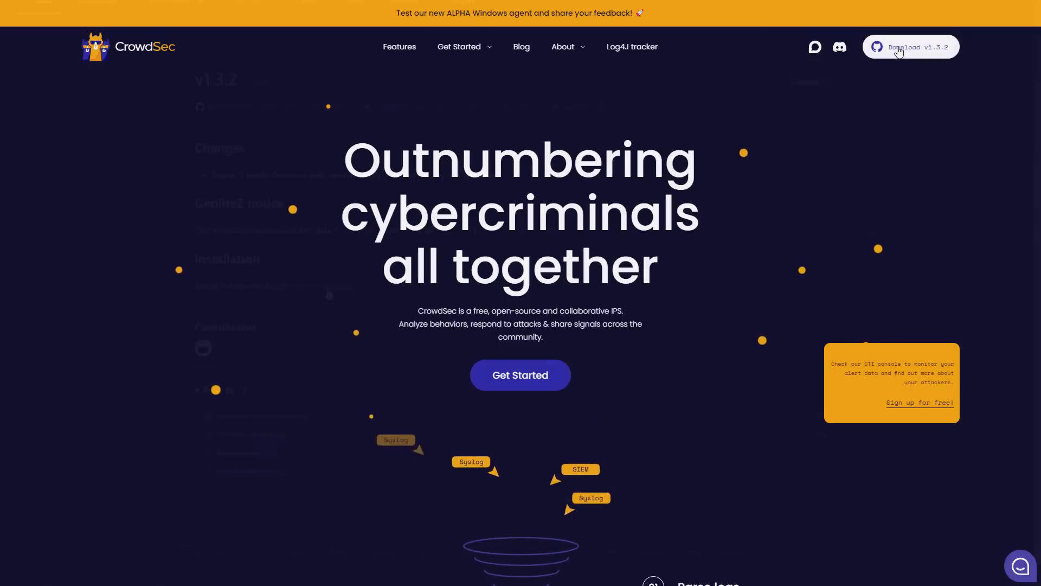
Scroll the CrowdSec homepage past Parse logs, intrusion detection and Automate your security.
click(911, 46)
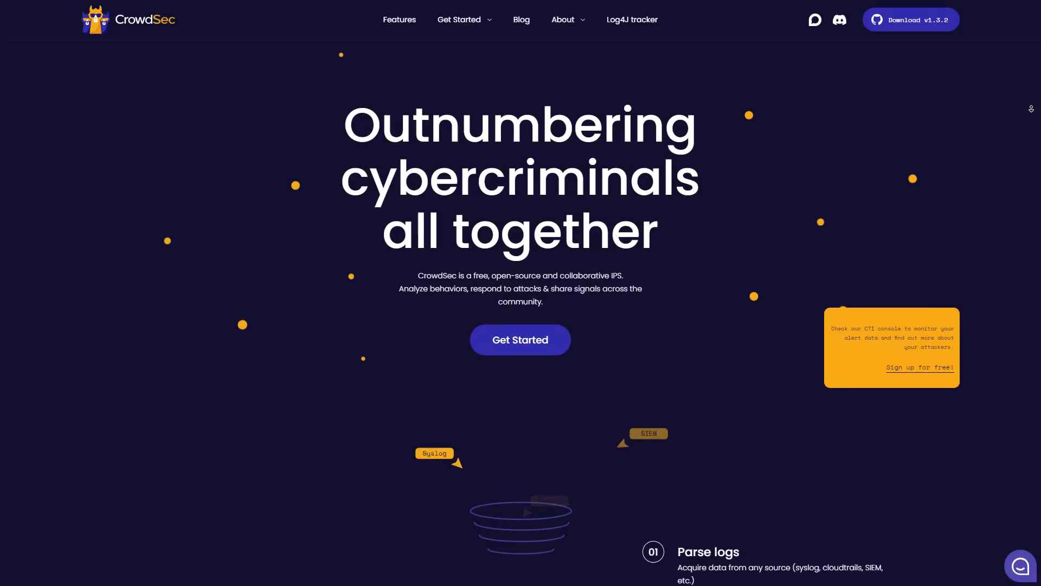
scroll(down, 3)
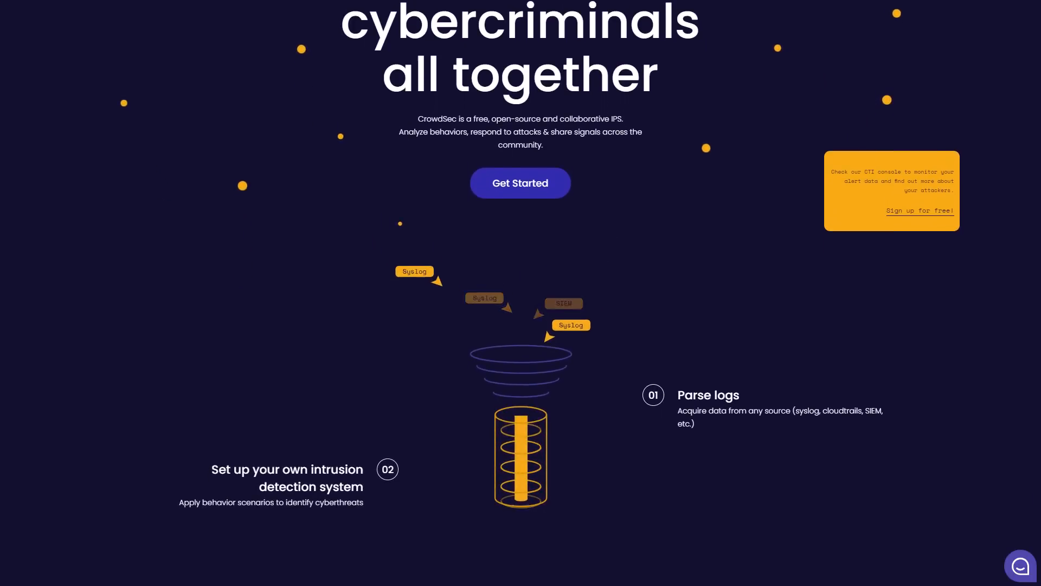
scroll(down, 3)
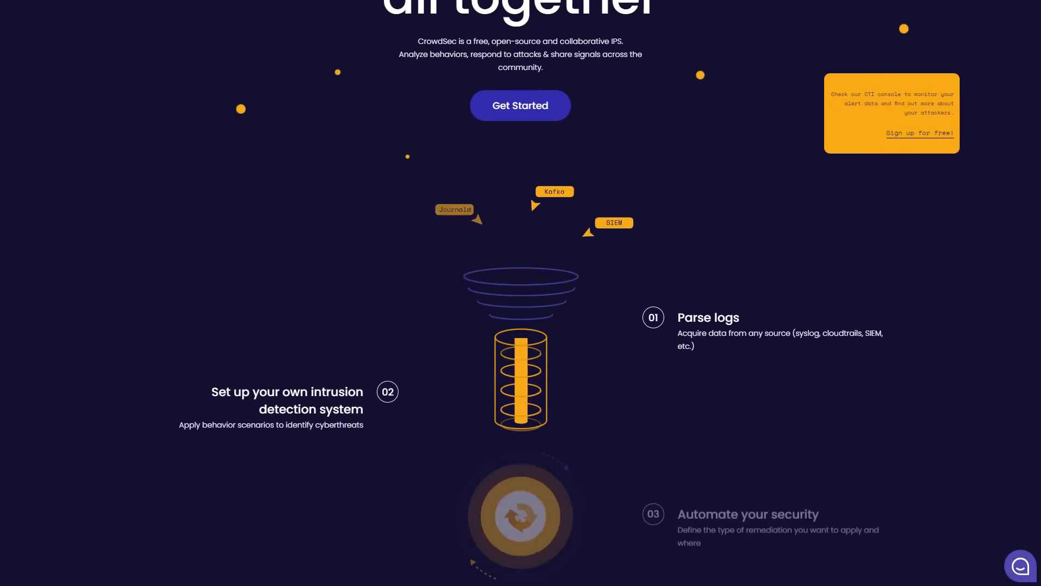
scroll(down, 3)
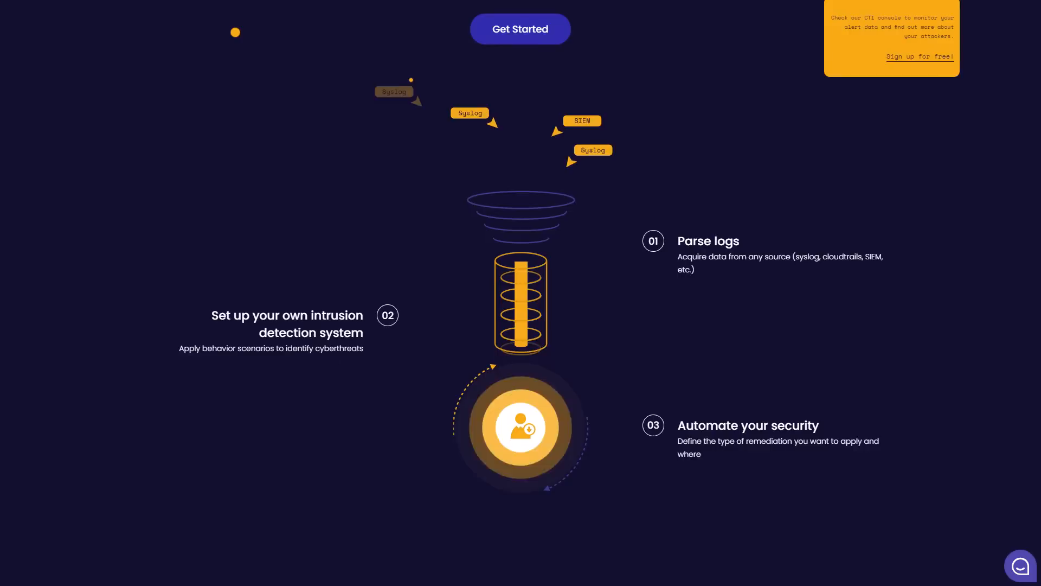
scroll(down, 3)
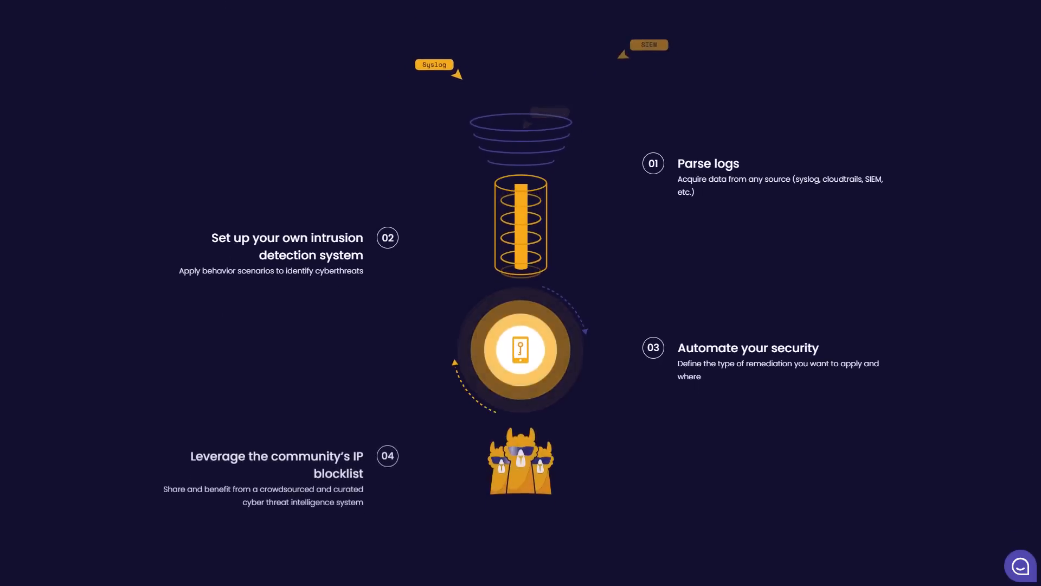
scroll(down, 3)
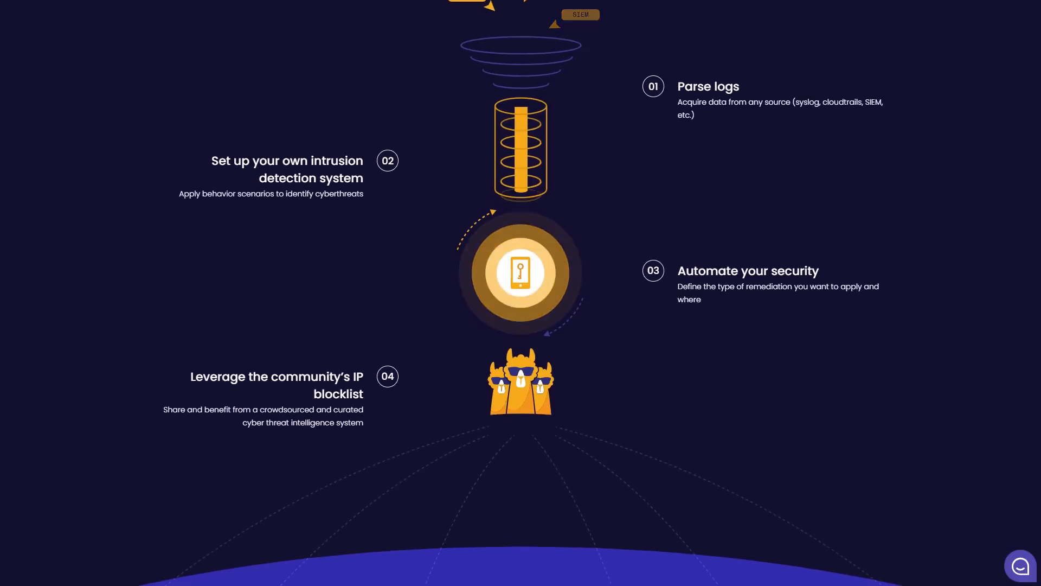
scroll(down, 3)
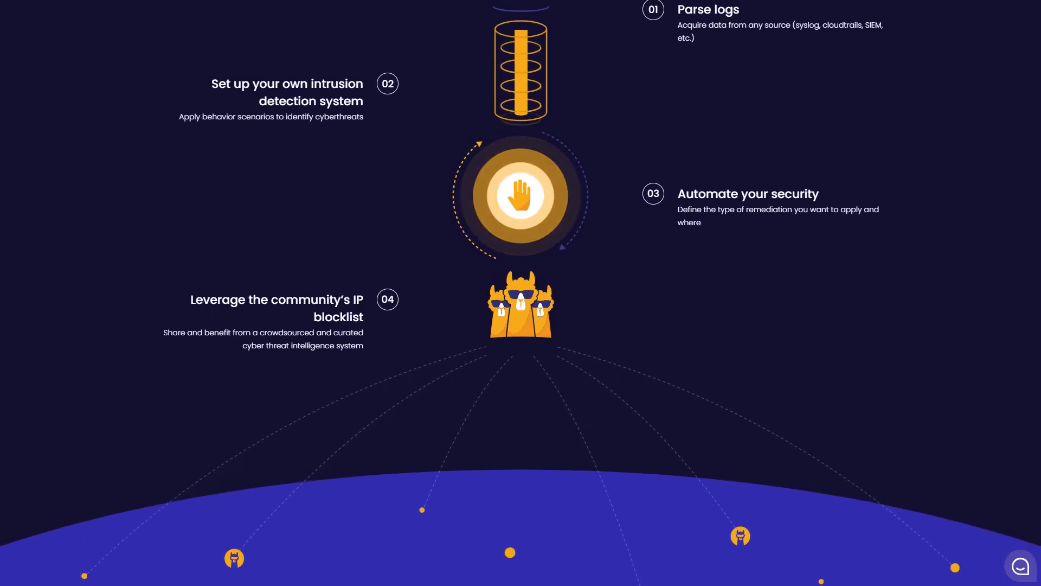
scroll(down, 3)
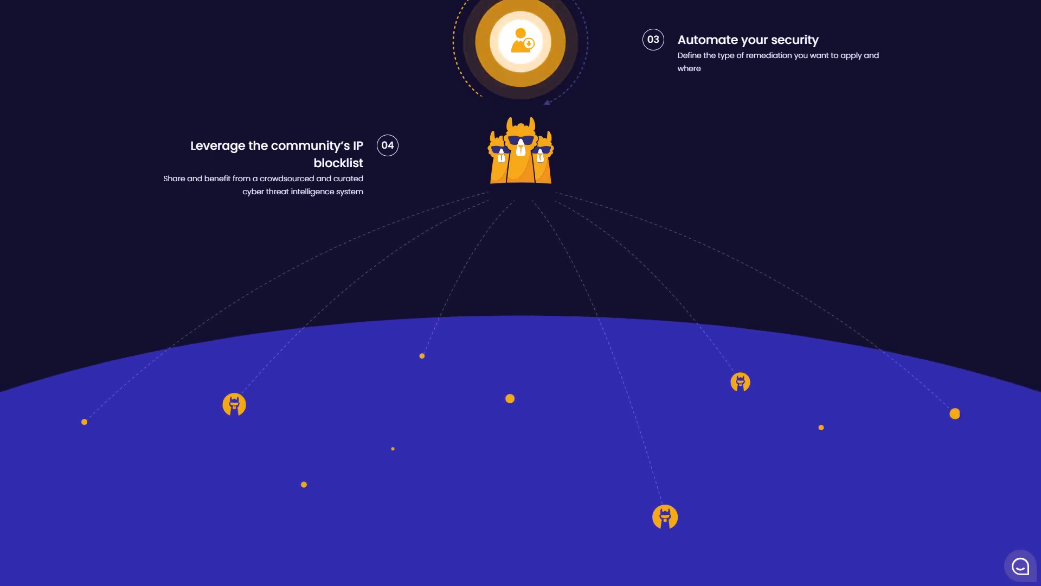
scroll(down, 3)
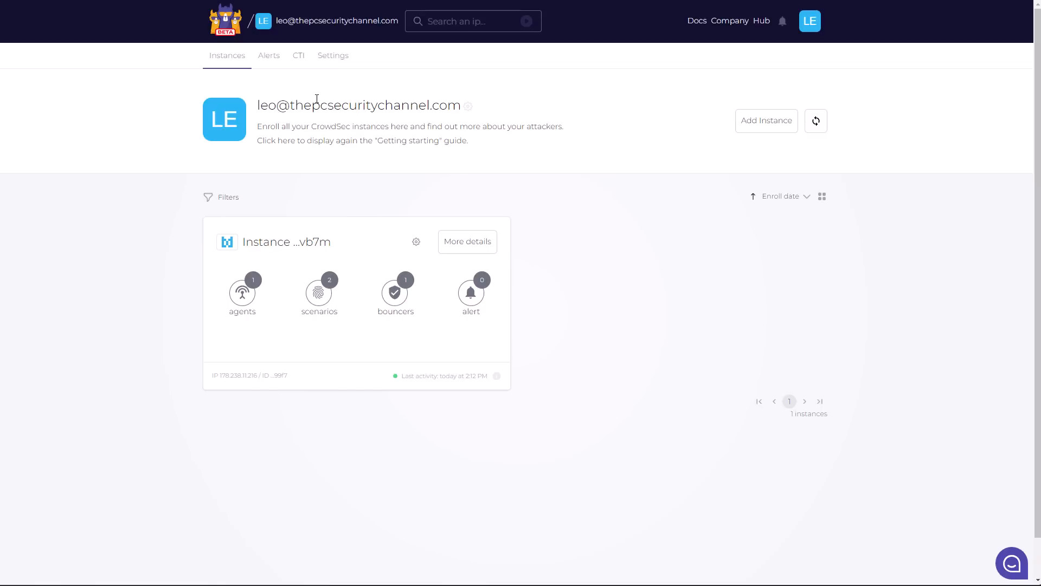
Search the CTI database for IP 134.119.216.167 to view its community report.
click(298, 56)
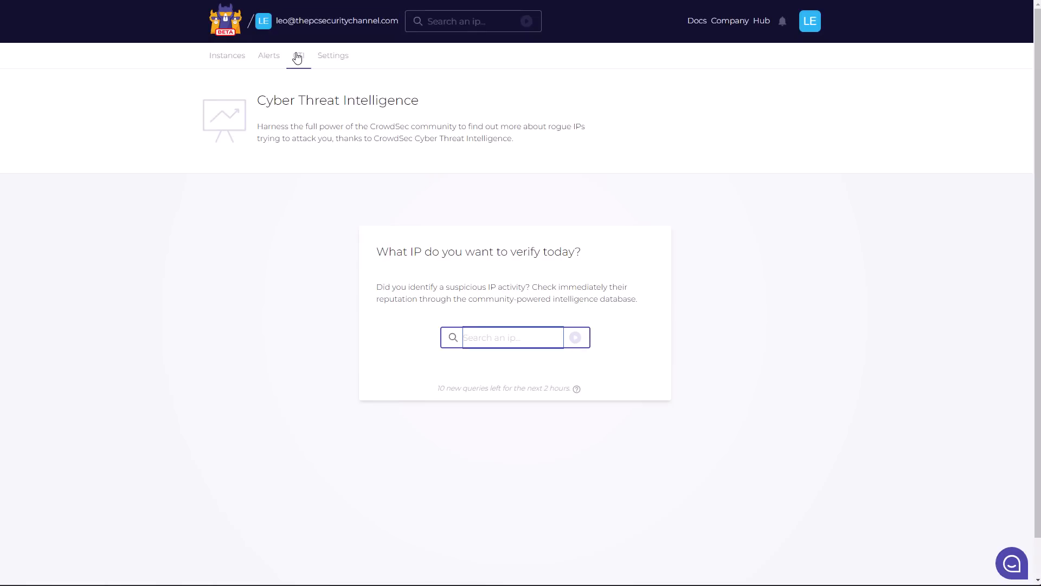
text(134.119.216.167)
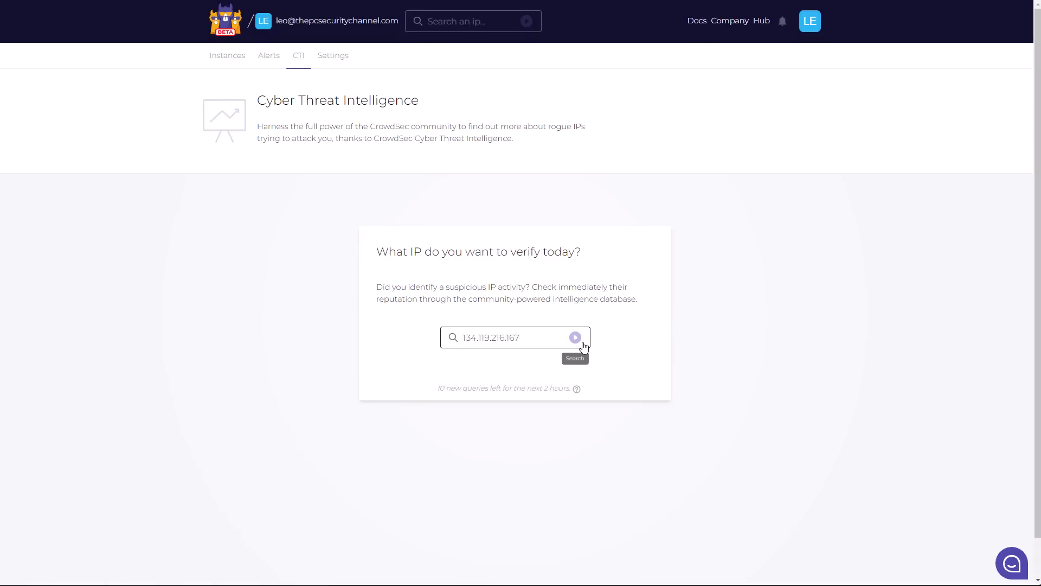
click(574, 337)
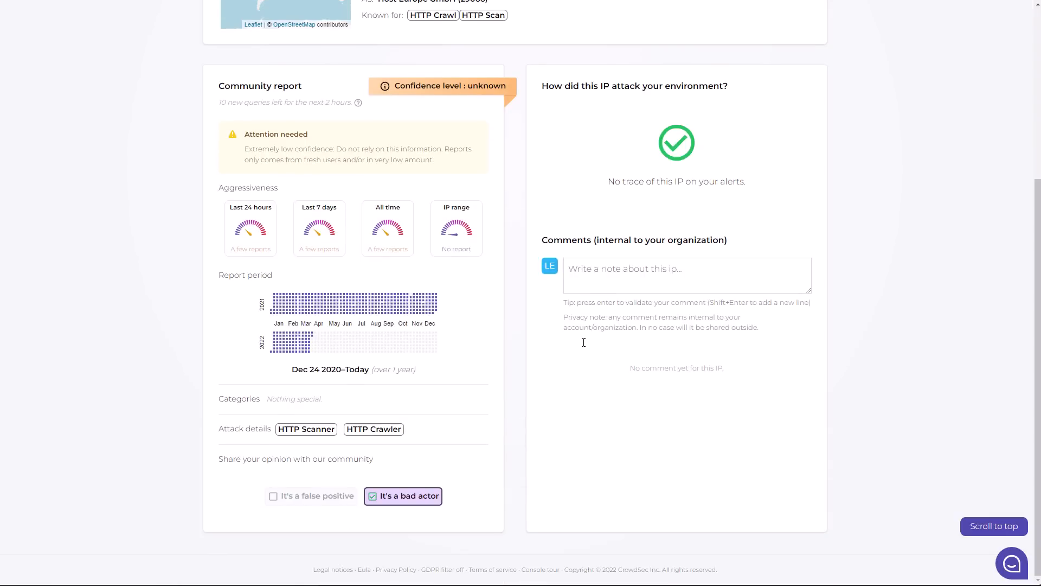
mouse_move(426, 489)
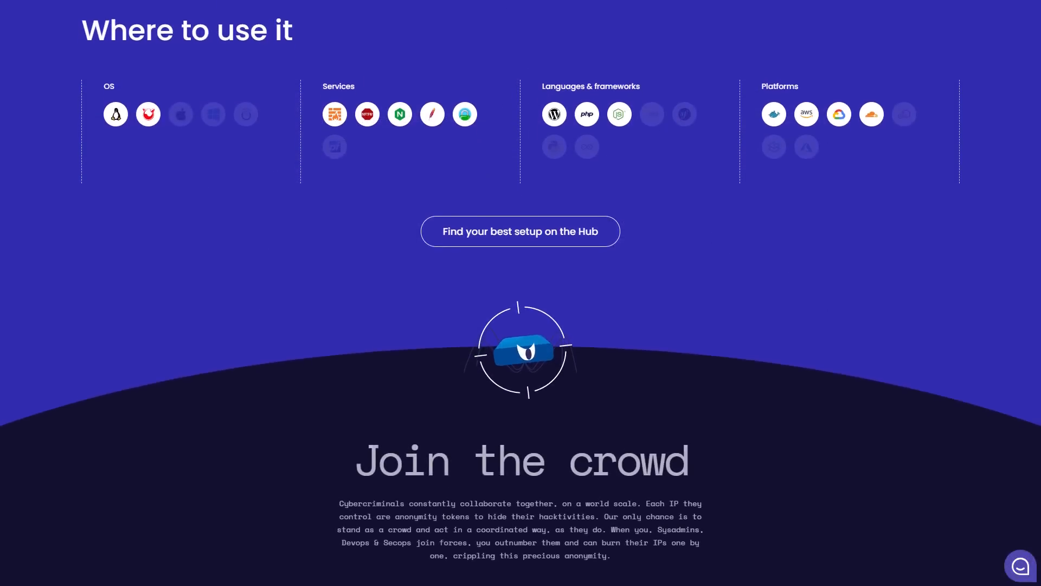
Scroll past Where to use it and Join the crowd to the Debian/Ubuntu install commands.
scroll(down, 3)
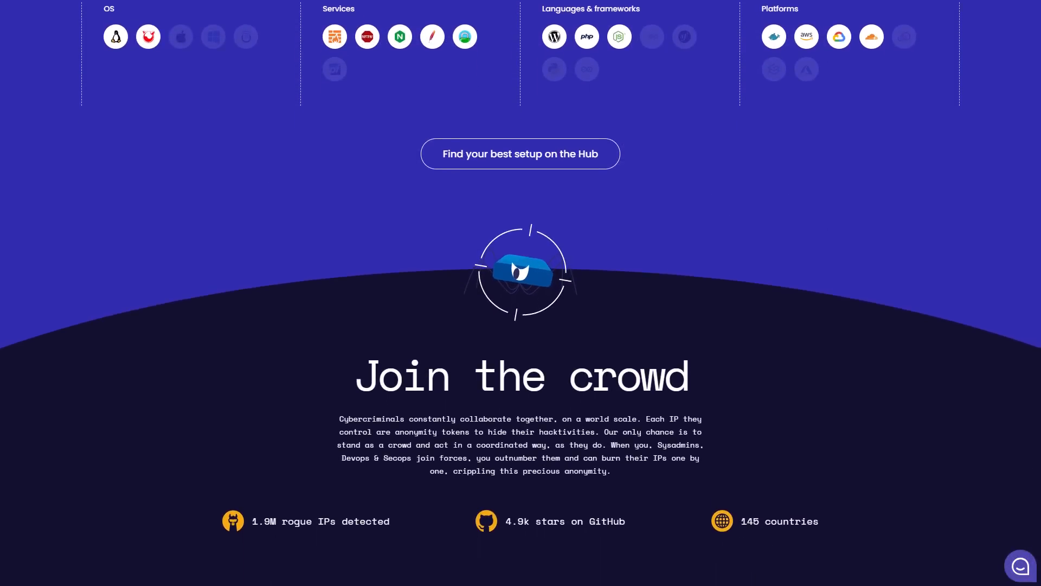
scroll(down, 3)
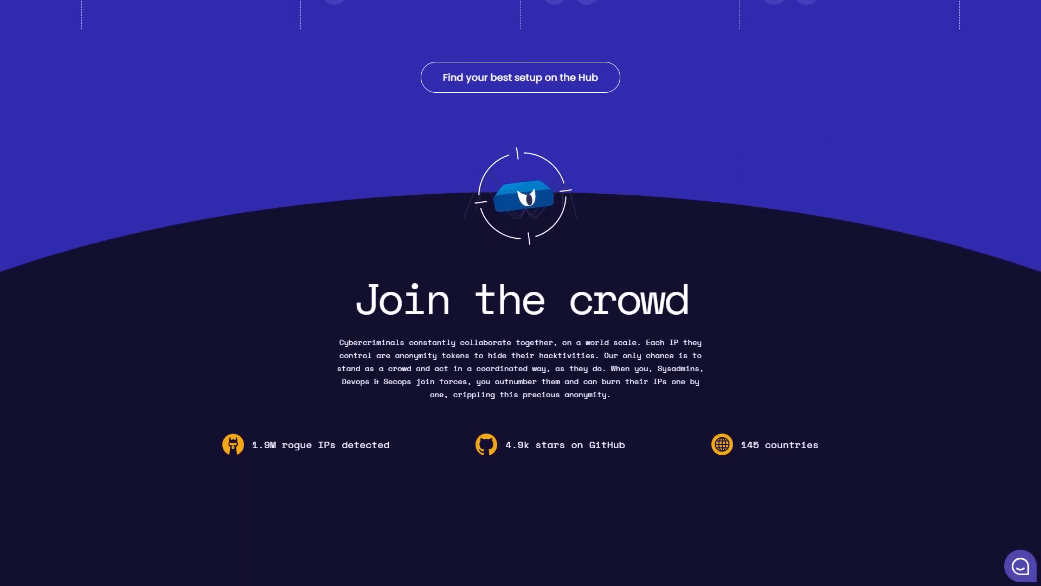
scroll(down, 3)
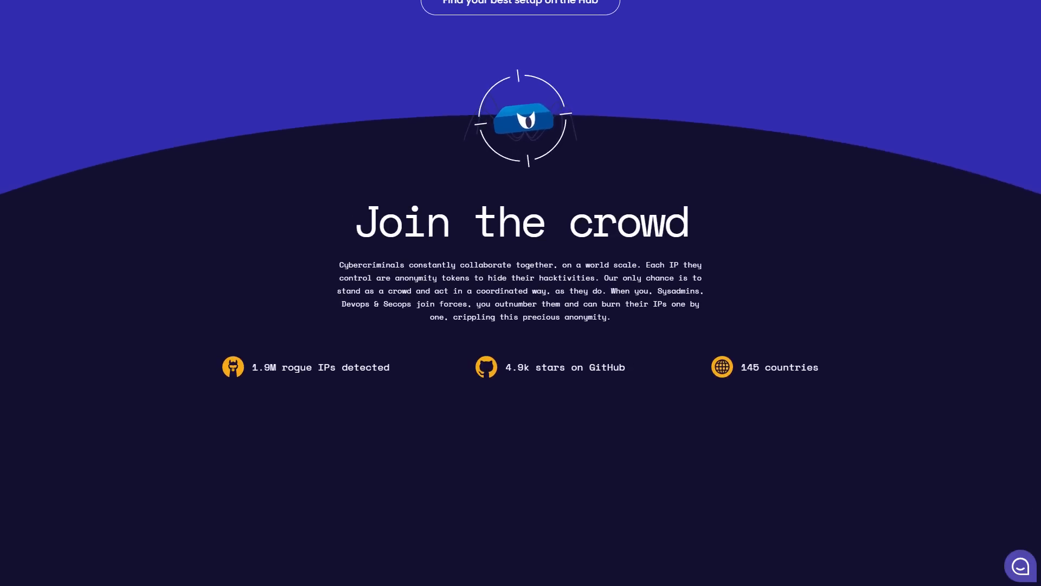
scroll(down, 3)
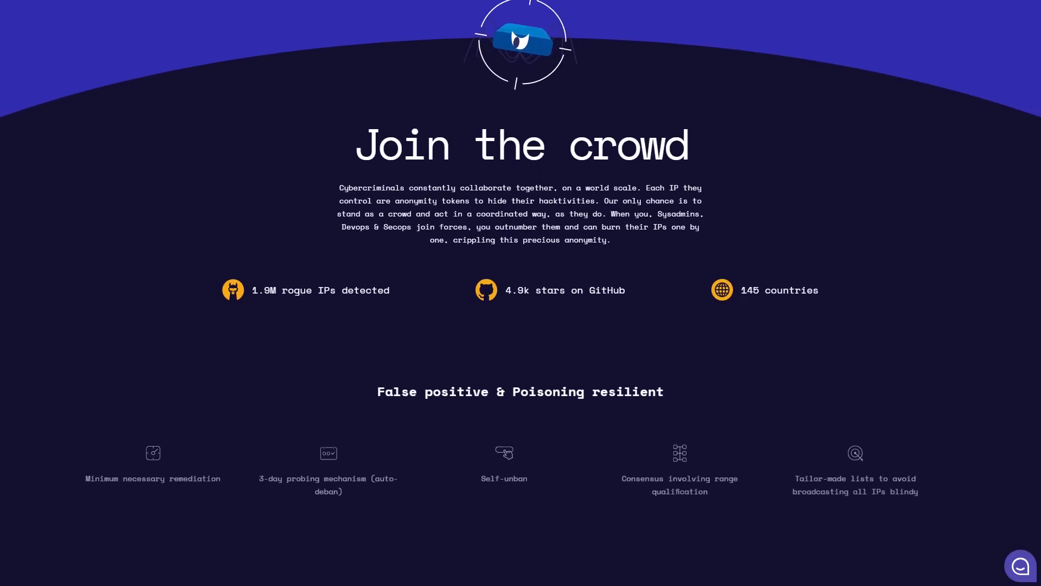
scroll(down, 3)
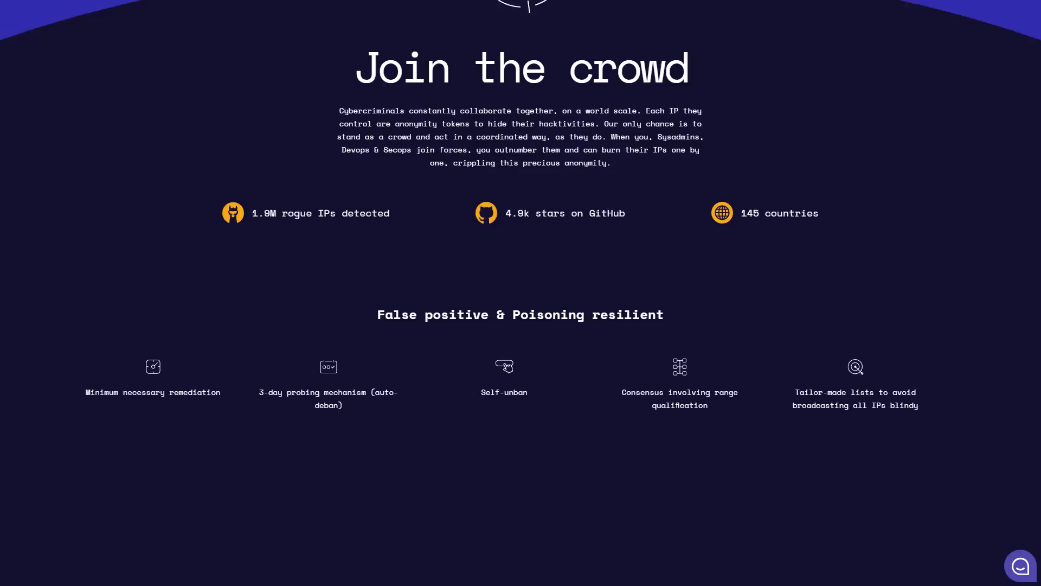
scroll(down, 3)
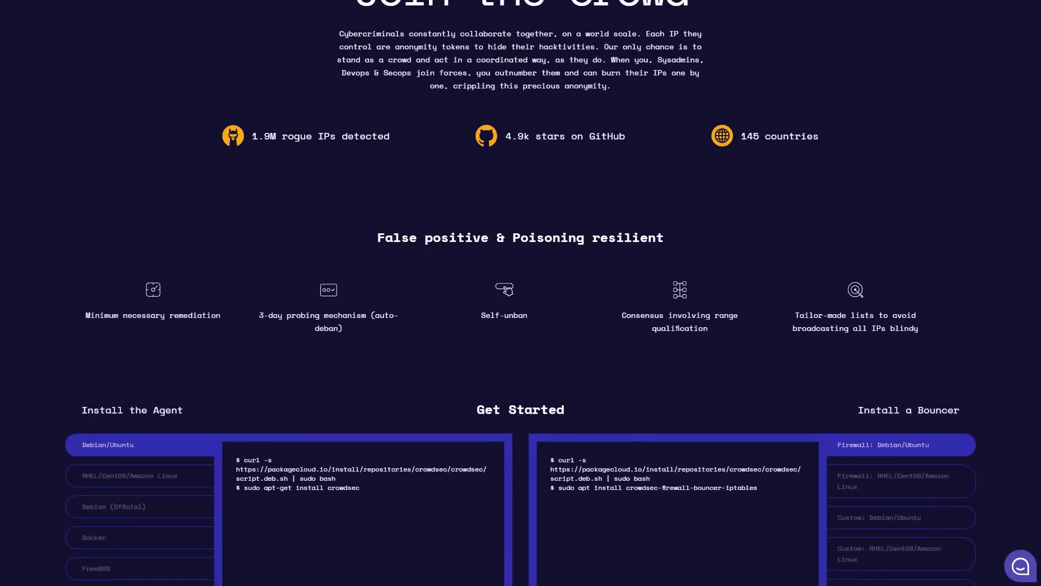
scroll(down, 3)
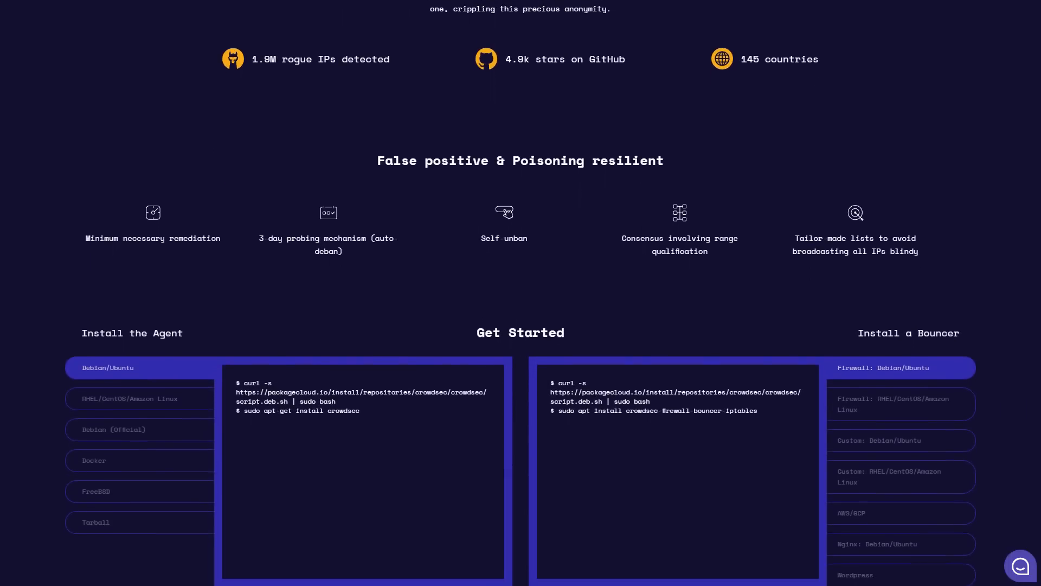
scroll(down, 3)
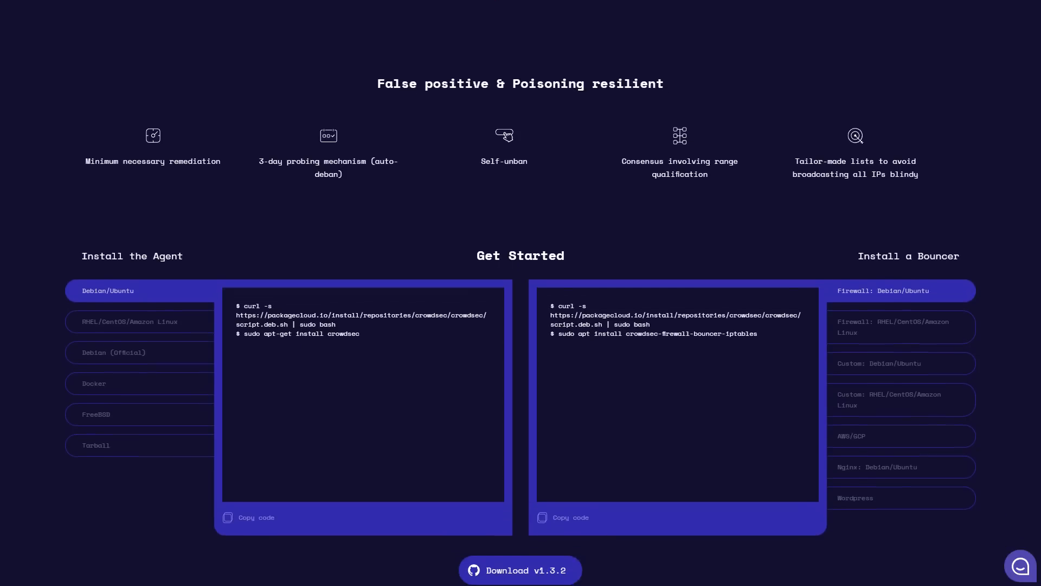
scroll(down, 3)
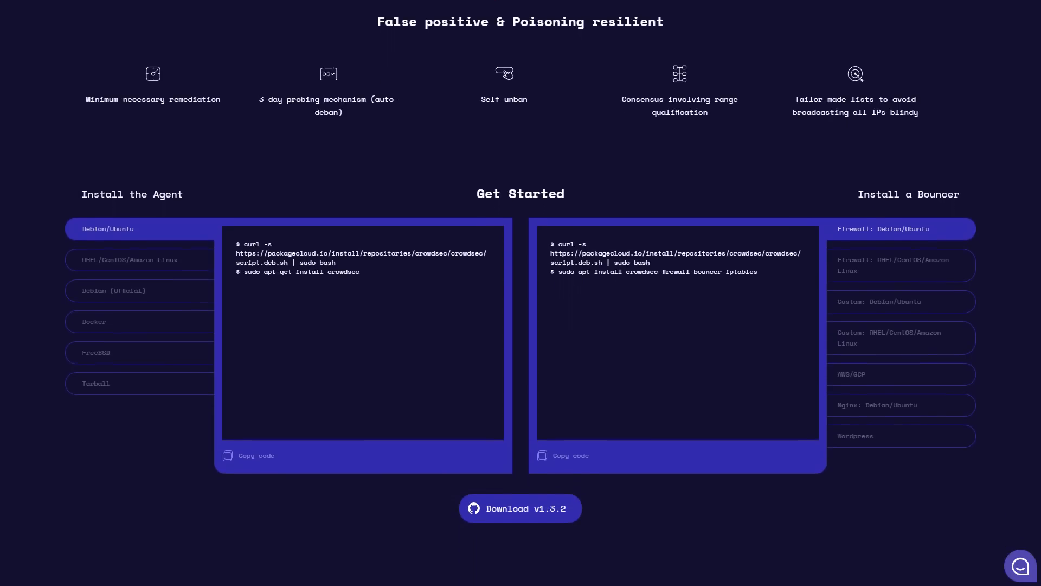